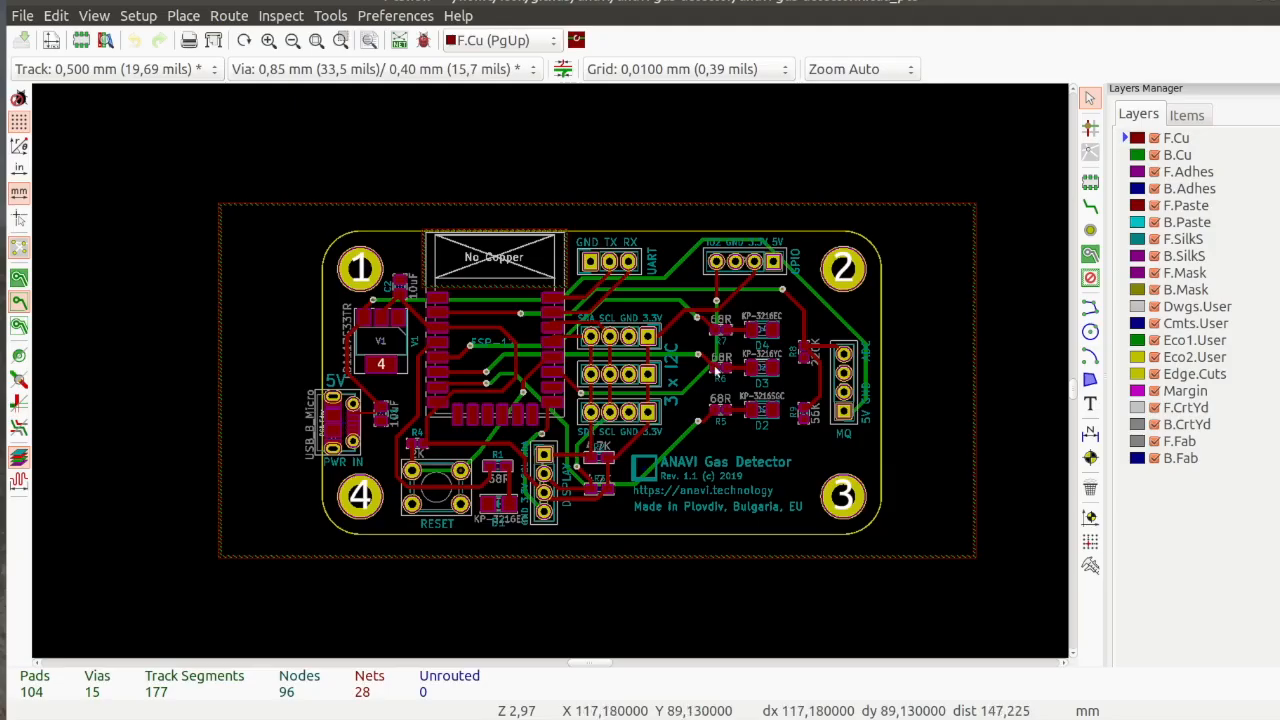
{"action": "mouse_move", "coordinate": [445, 355]}
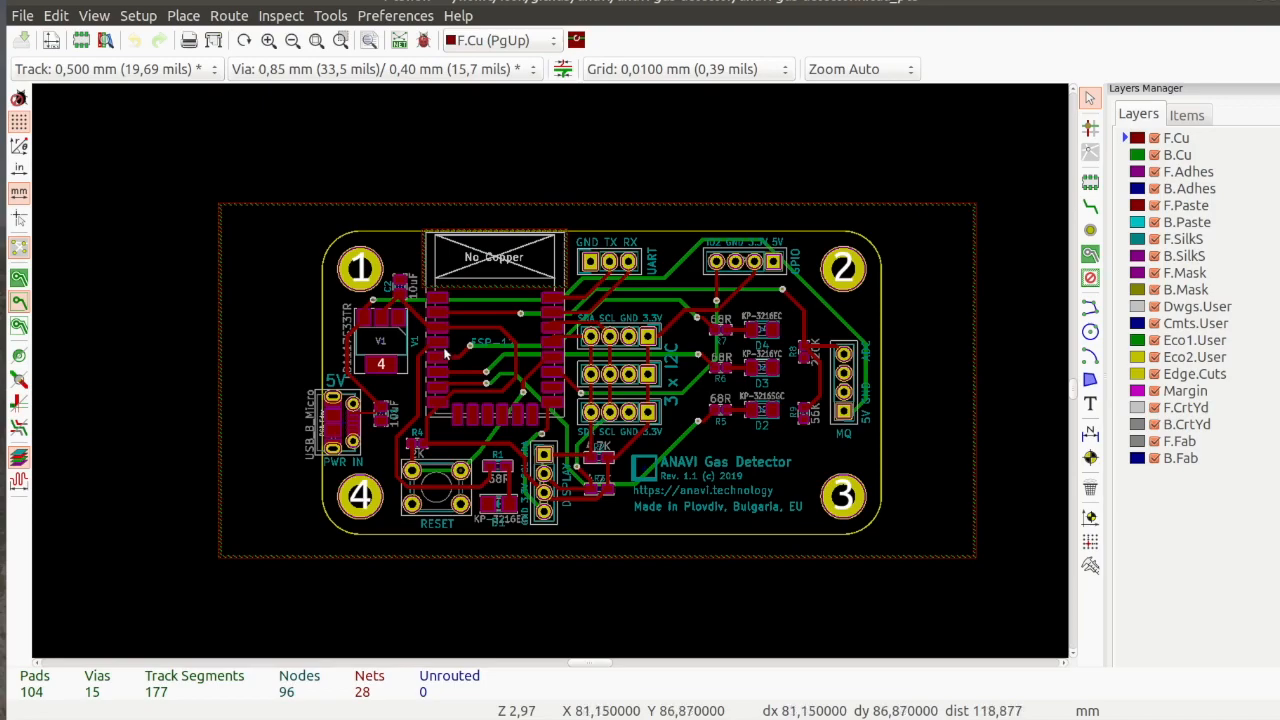
Inspect the ESP-12 module, then zoom into the board until pad numbers and labels are legible.
{"action": "left_click", "coordinate": [490, 345]}
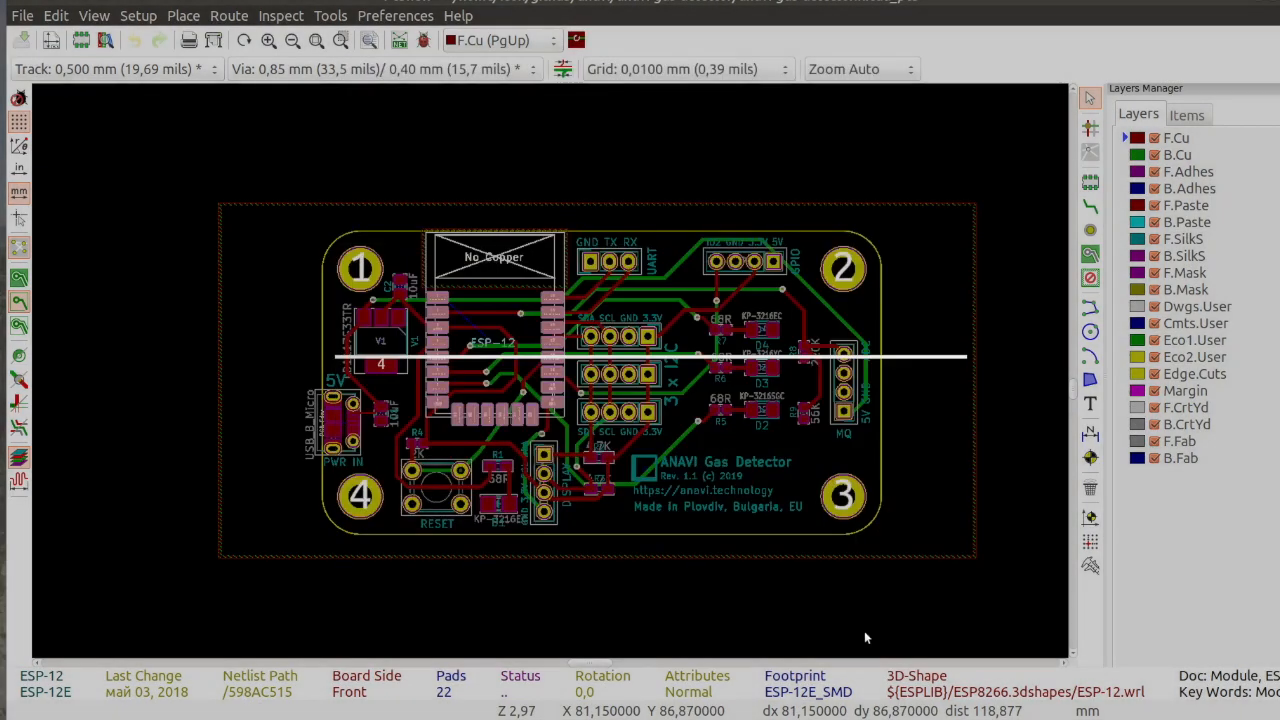
{"action": "left_click", "coordinate": [345, 420]}
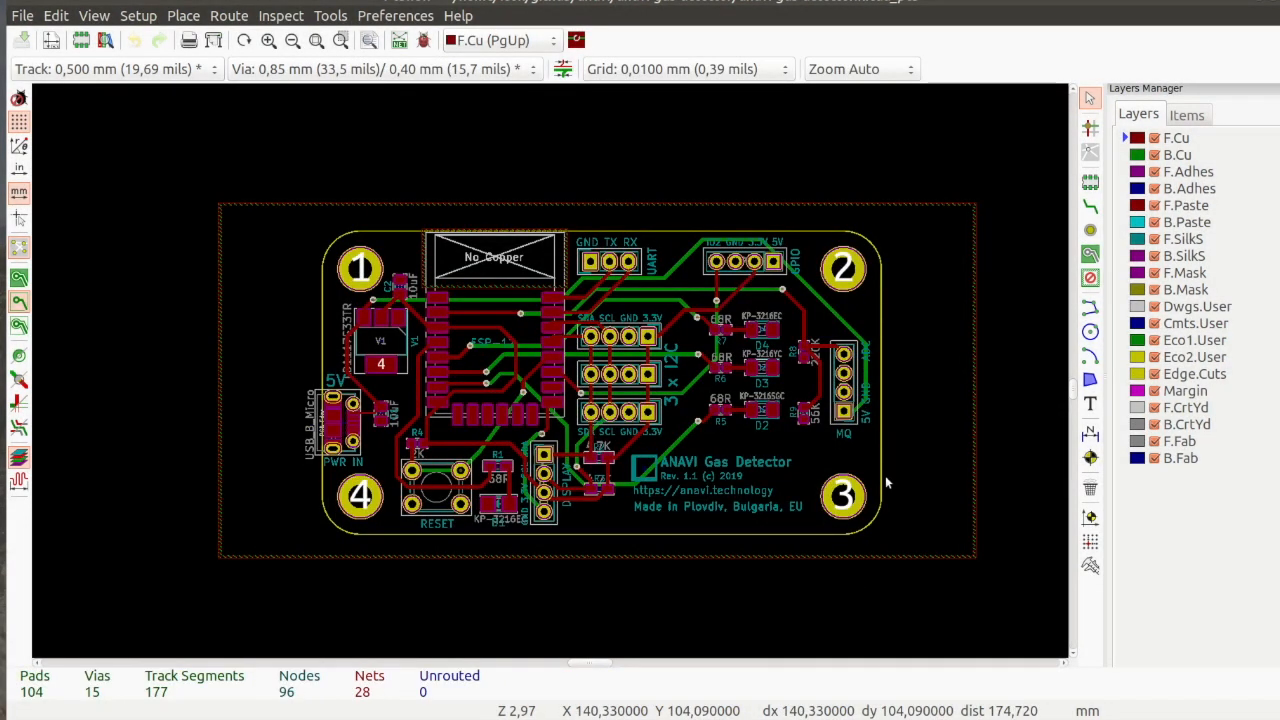
{"action": "scroll", "scroll_direction": "up", "scroll_amount": 3}
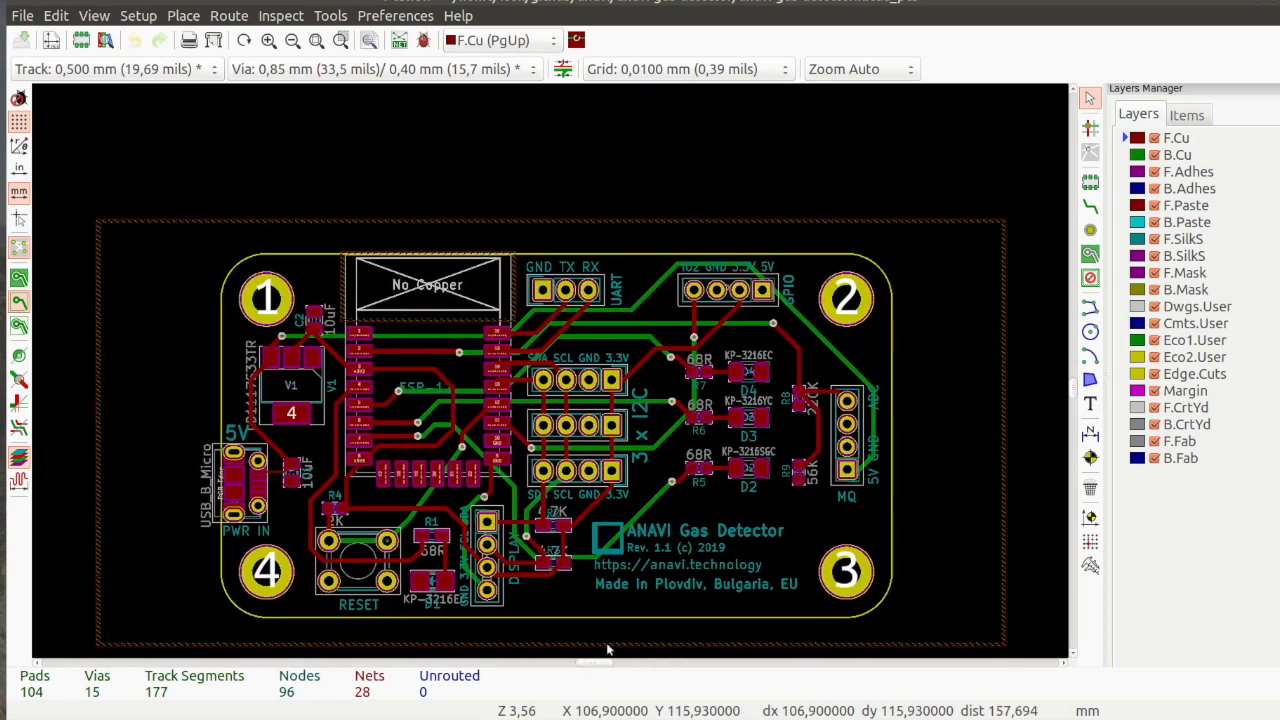
{"action": "scroll", "scroll_direction": "up", "scroll_amount": 3}
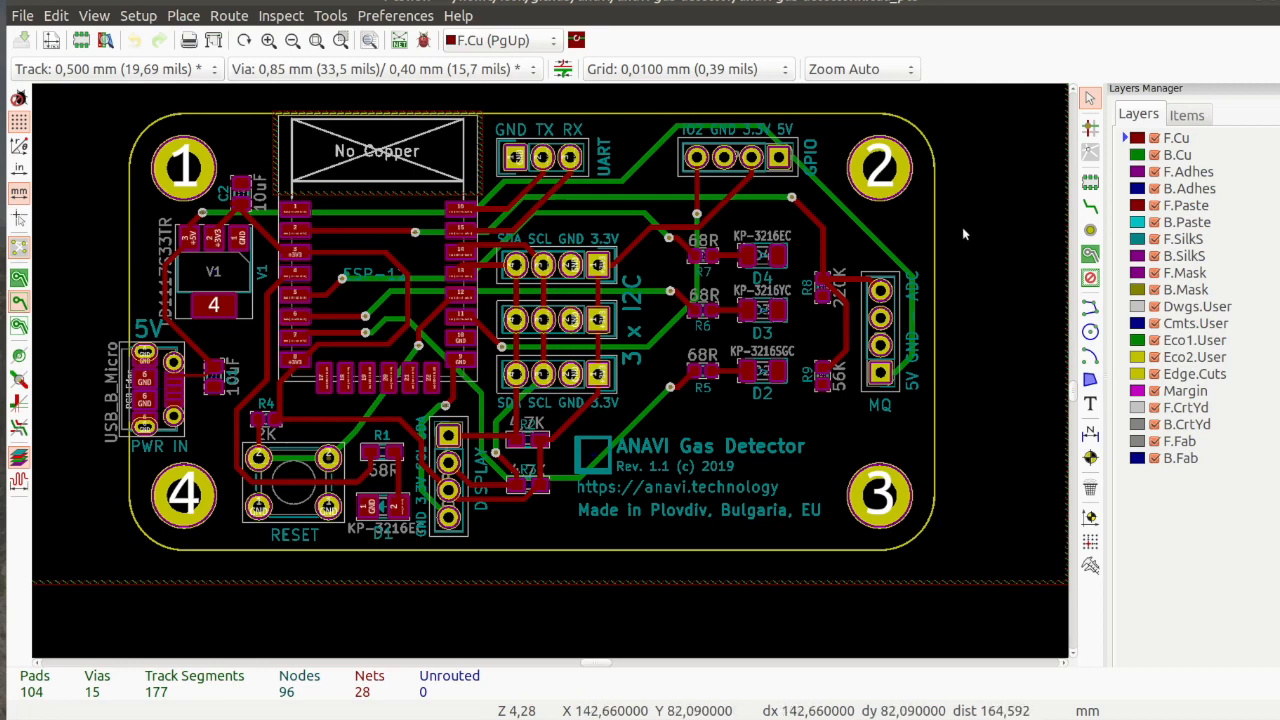
{"action": "mouse_move", "coordinate": [955, 241]}
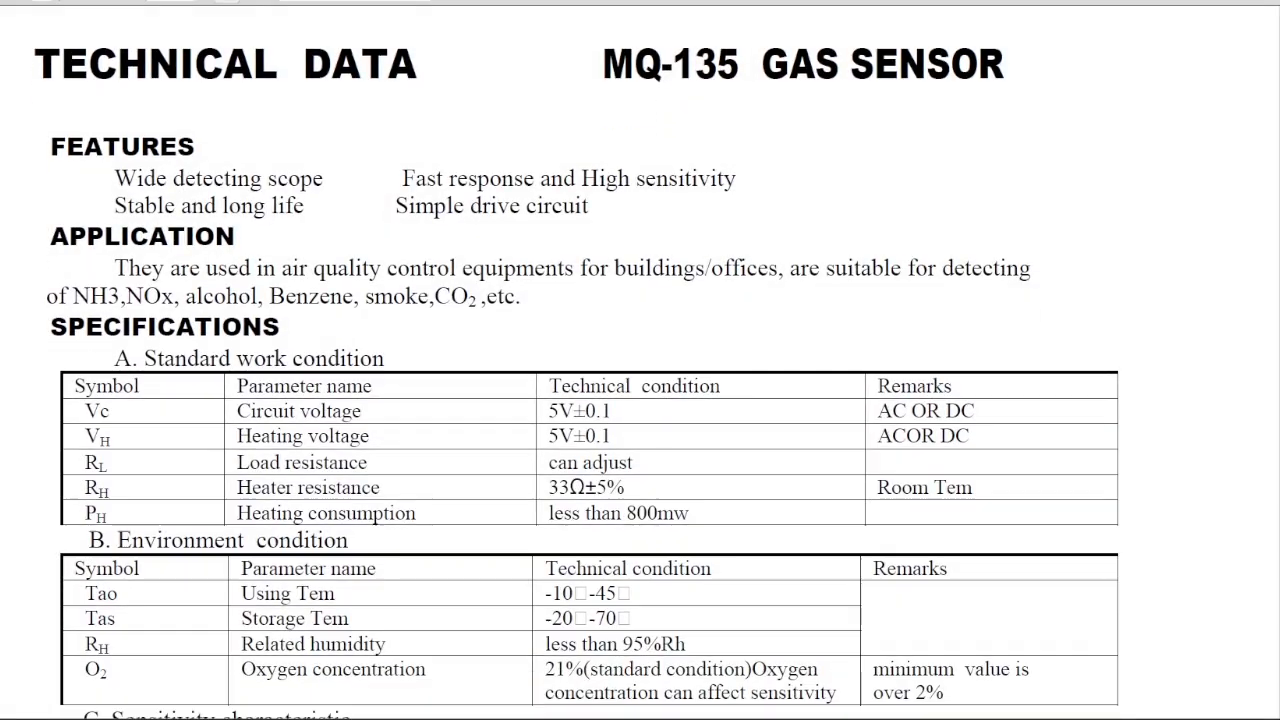
Scroll the MQ-135 datasheet from Technical Data down to section E, the sensitivity curve.
{"action": "scroll", "scroll_direction": "down", "scroll_amount": 3}
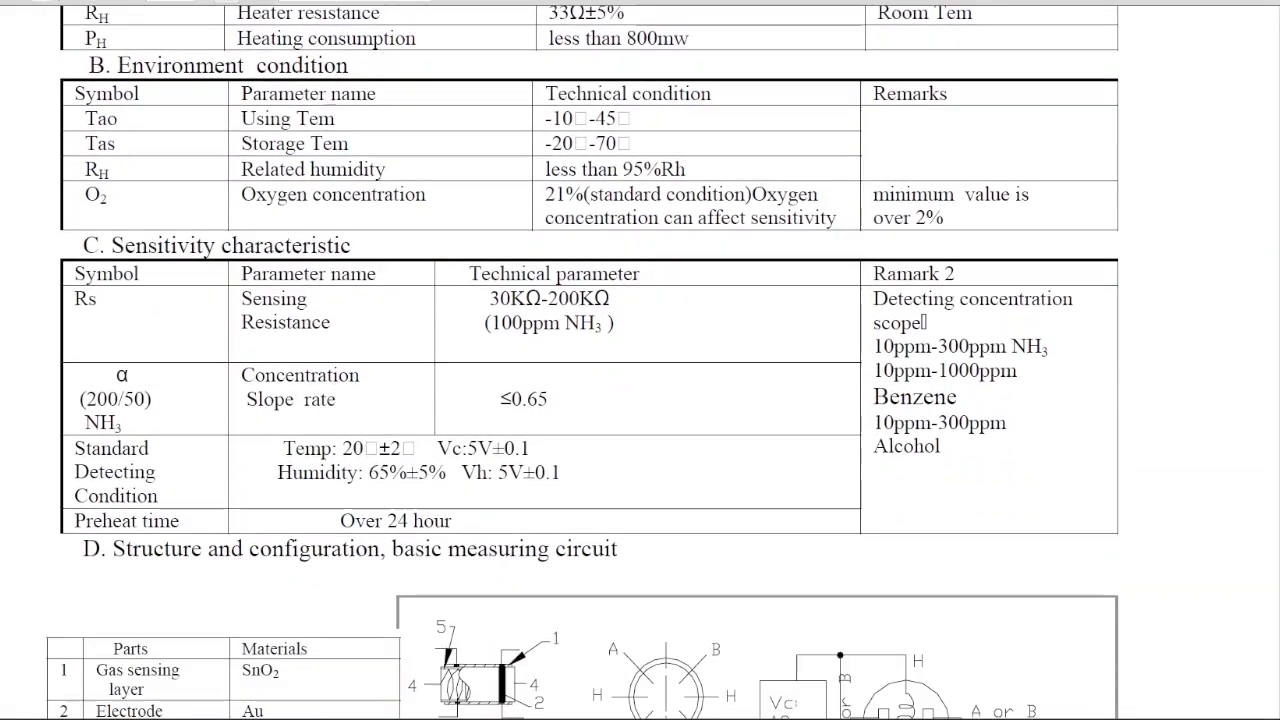
{"action": "scroll", "scroll_direction": "down", "scroll_amount": 3}
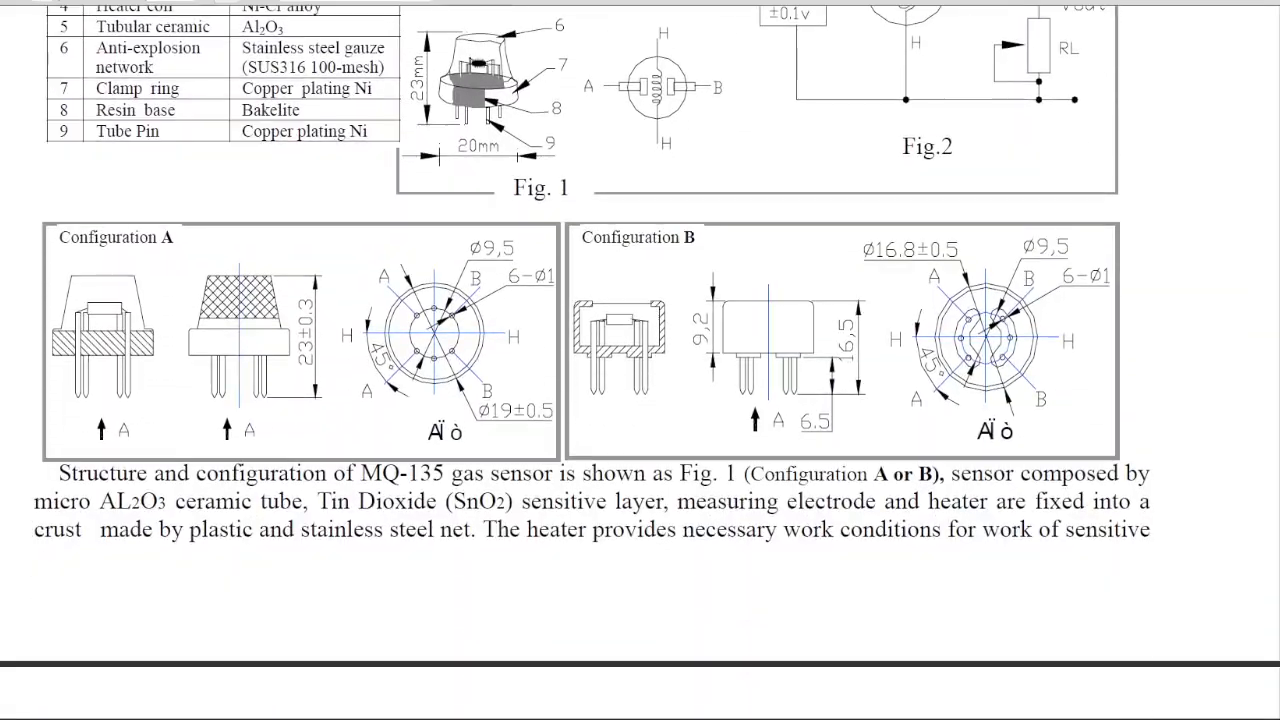
{"action": "scroll", "scroll_direction": "down", "scroll_amount": 3}
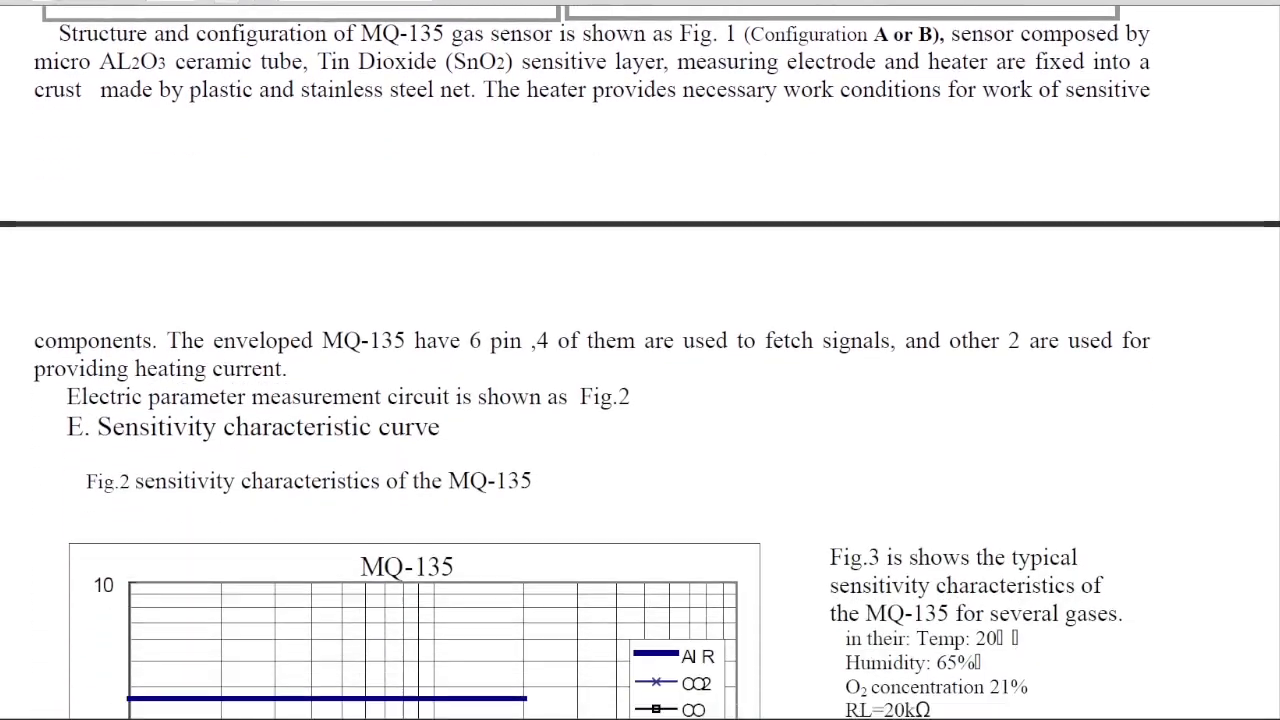